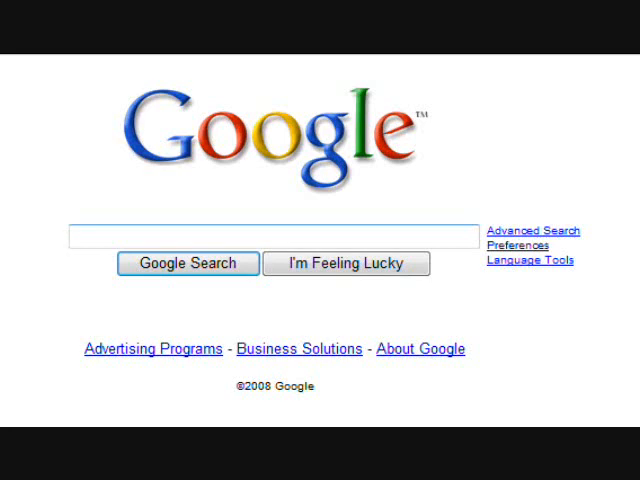
pyautogui.moveTo(512, 332)
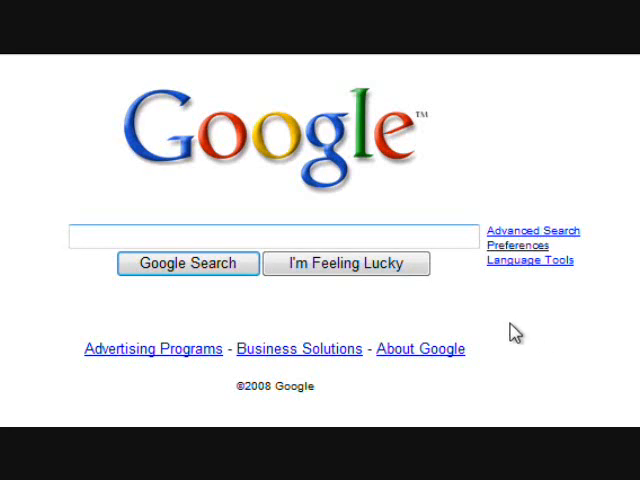
# - Search Google for 'hypercam' using the 'hyper' suggestion
pyautogui.write('hyper')
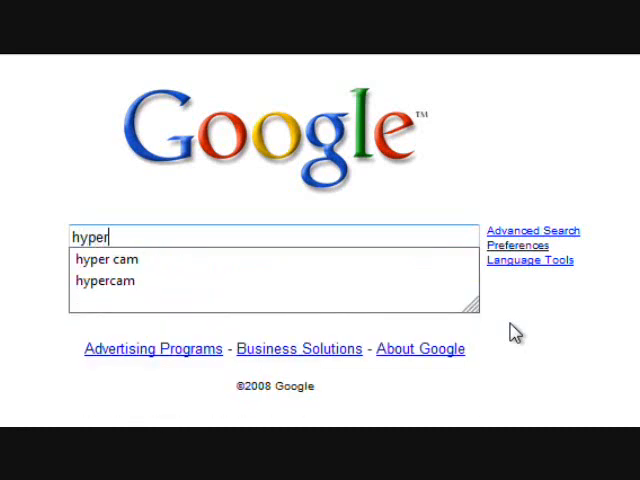
pyautogui.click(104, 280)
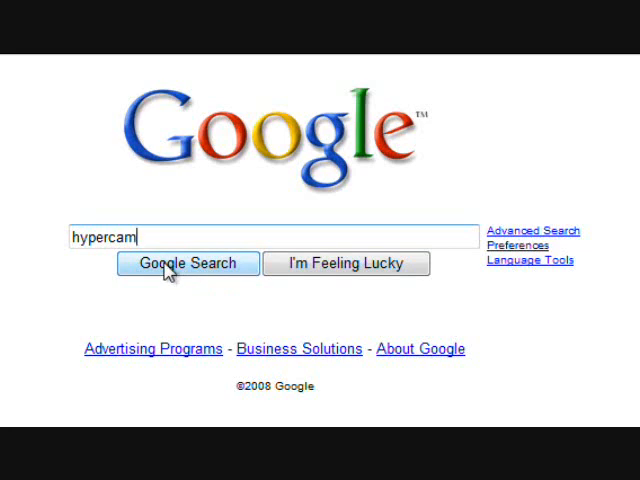
pyautogui.click(188, 264)
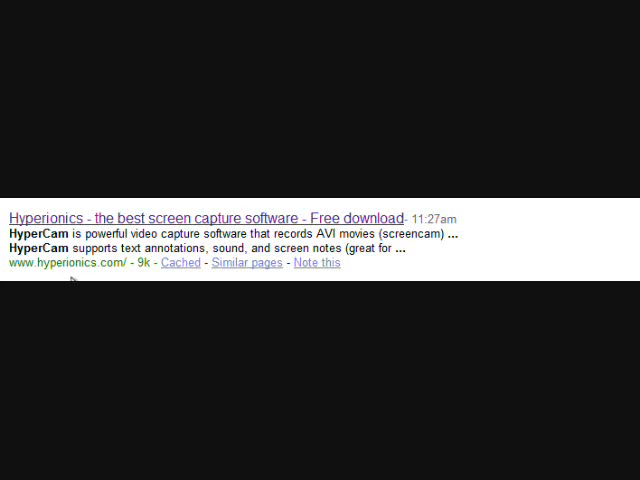
pyautogui.moveTo(24, 264)
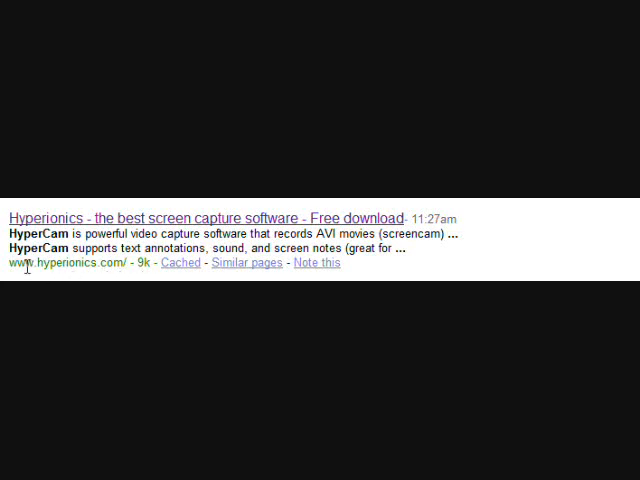
pyautogui.moveTo(144, 230)
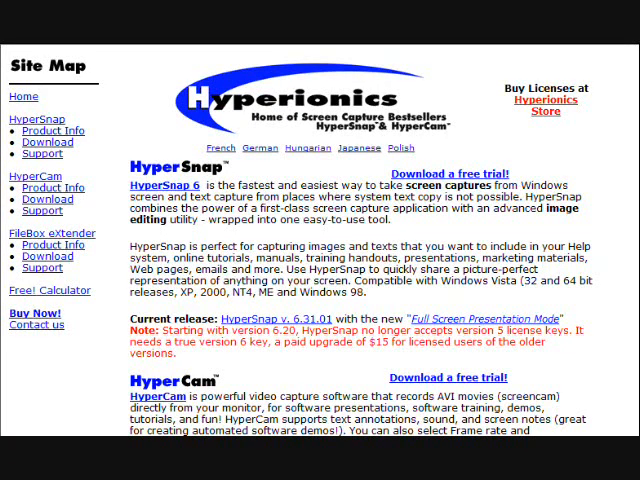
# - Scroll through the Hyperionics home page describing HyperSnap and HyperCam
pyautogui.scroll(-3)
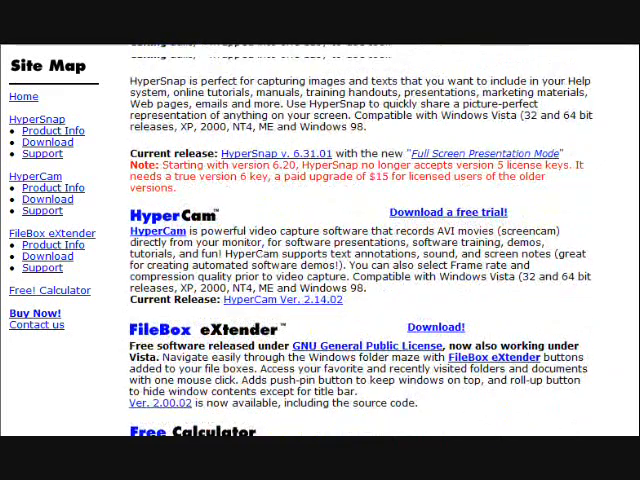
pyautogui.scroll(3)
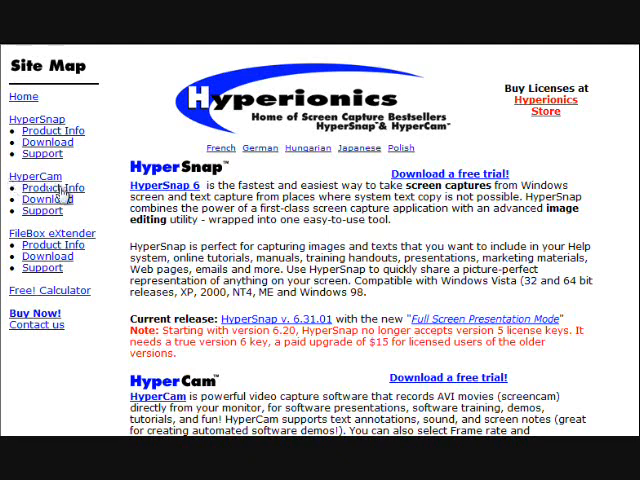
# - Go to the HyperCam download page listing version 2.14.02
pyautogui.click(48, 198)
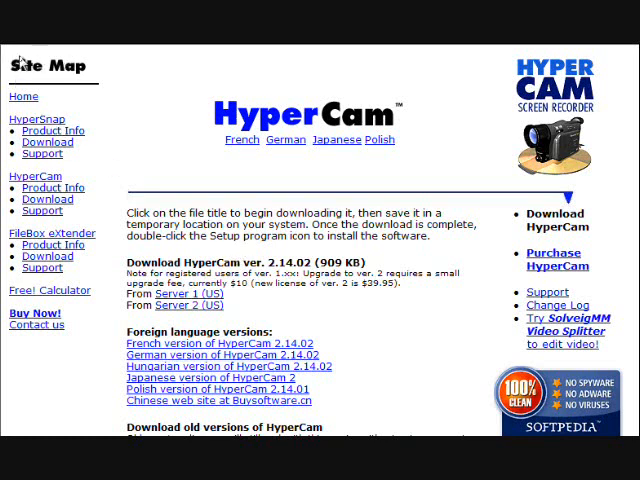
pyautogui.moveTo(168, 62)
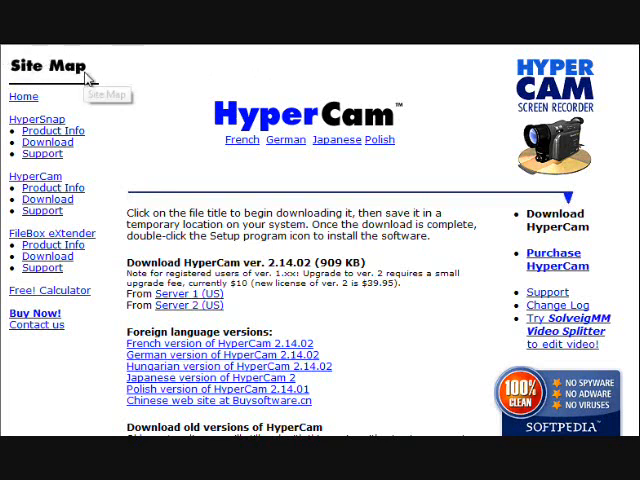
pyautogui.moveTo(184, 294)
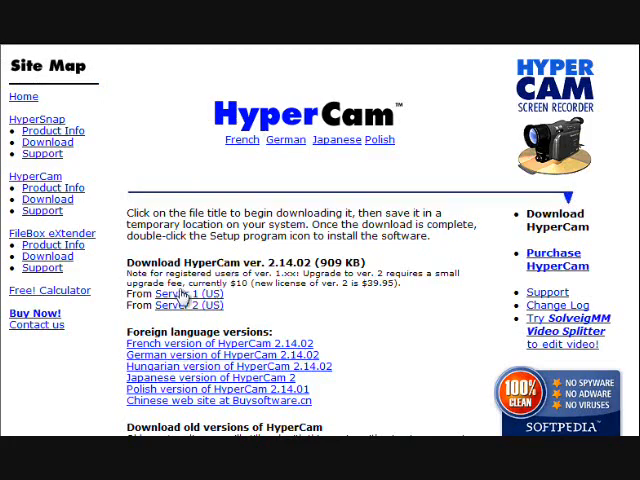
pyautogui.scroll(-3)
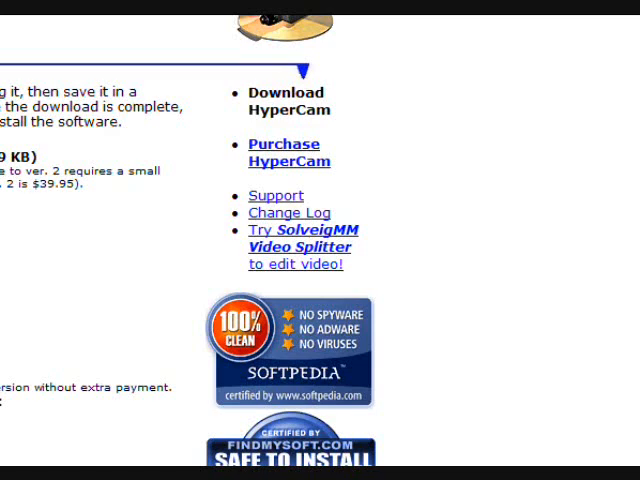
# - Start downloading the HyperCam installer and choose to save HC2Setup rather than run it
pyautogui.click(284, 92)
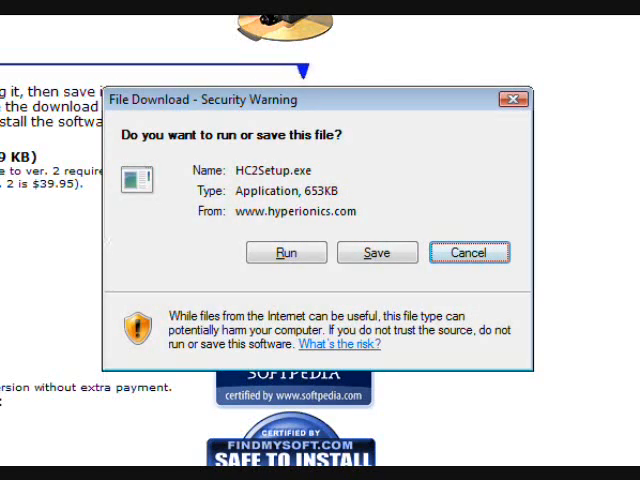
pyautogui.moveTo(238, 228)
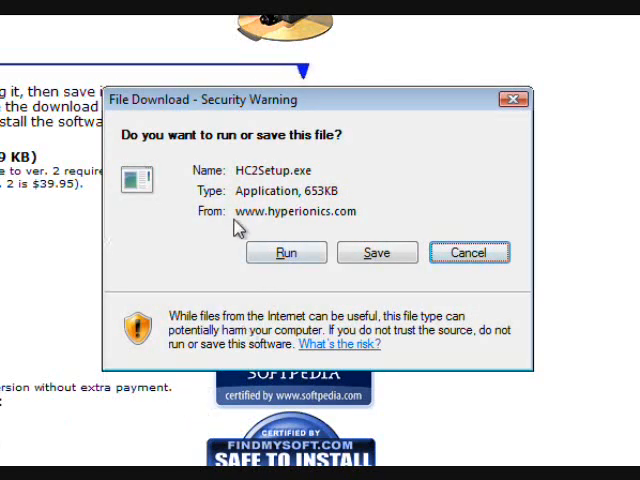
pyautogui.moveTo(320, 230)
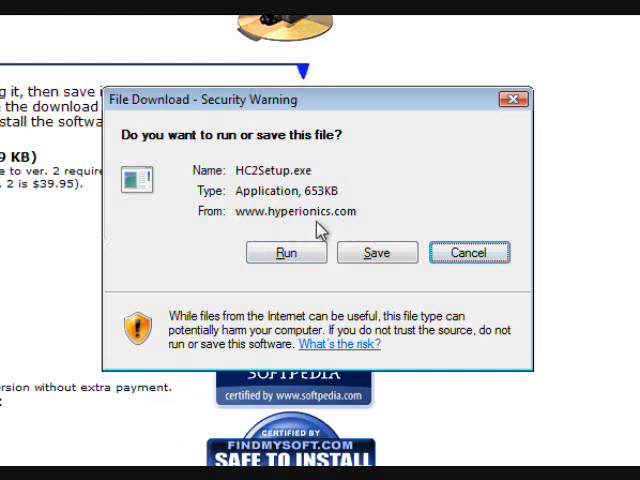
pyautogui.moveTo(240, 228)
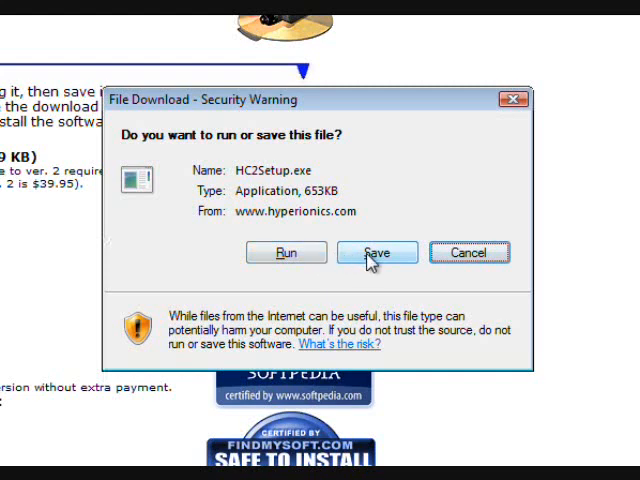
pyautogui.click(376, 252)
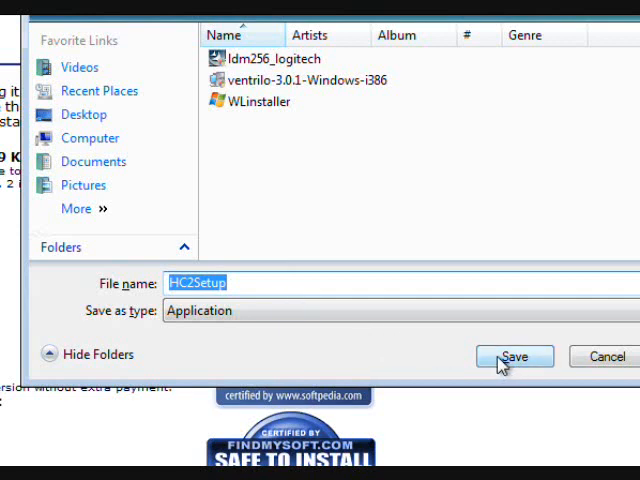
# - Save HC2Setup.exe and show its containing folder once the download completes
pyautogui.click(514, 356)
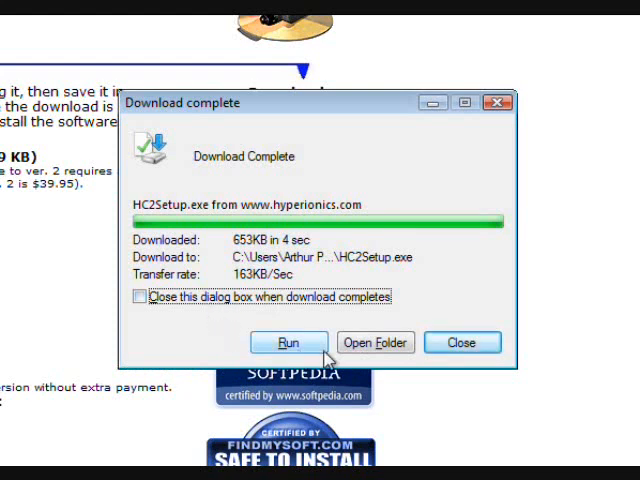
pyautogui.moveTo(376, 342)
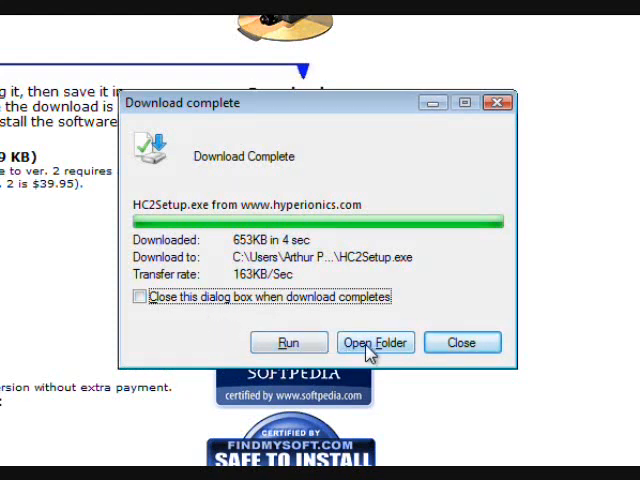
pyautogui.click(376, 342)
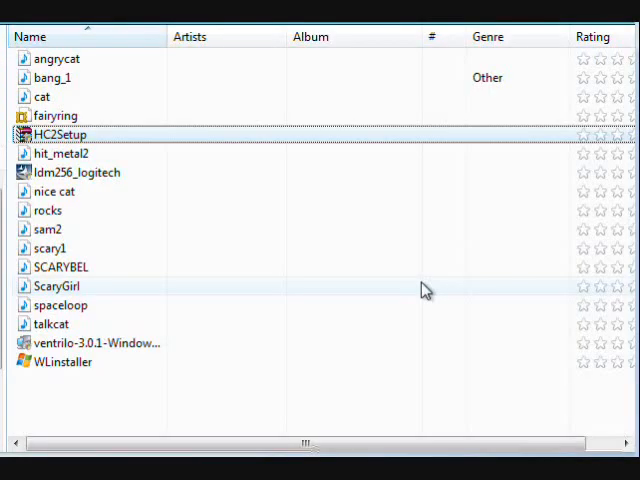
pyautogui.moveTo(420, 258)
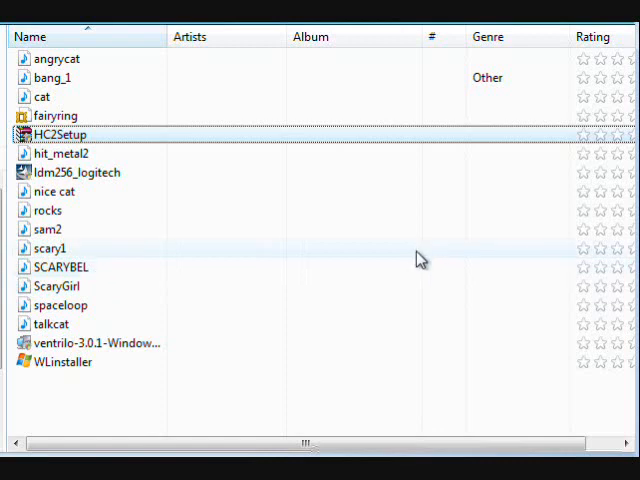
pyautogui.moveTo(136, 140)
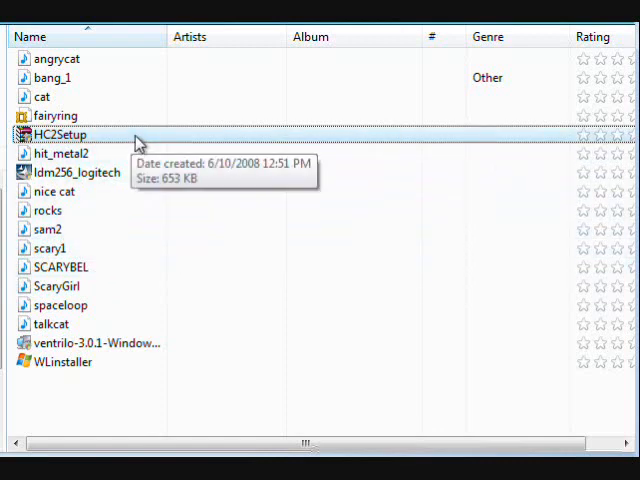
# - Scan the downloaded HC2Setup file with Norton Internet Security
pyautogui.rightClick(60, 134)
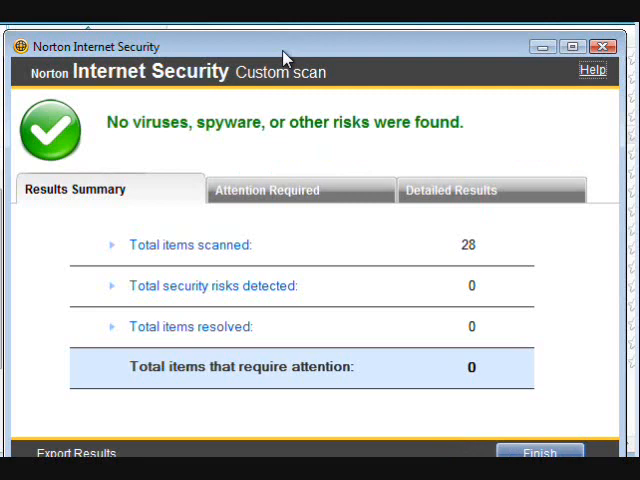
pyautogui.moveTo(300, 190)
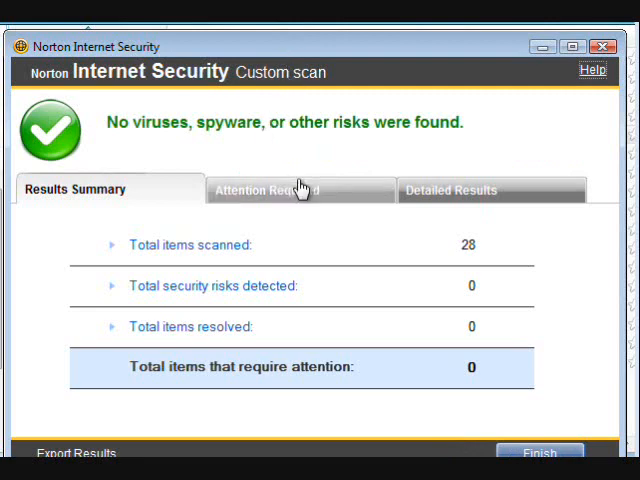
pyautogui.moveTo(452, 272)
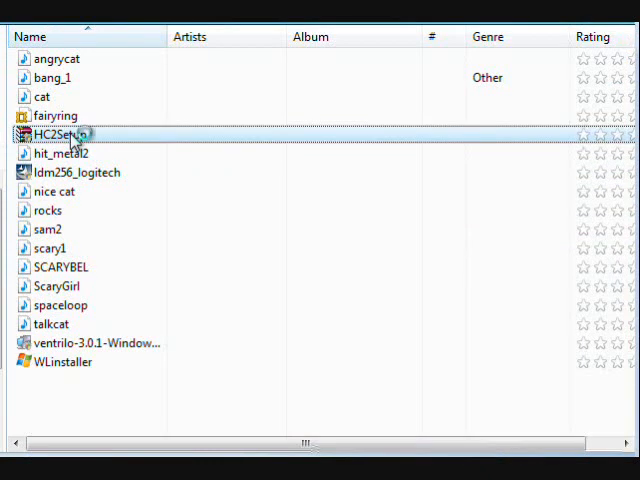
# - Launch HC2Setup and allow the installer to run with administrator permission
pyautogui.doubleClick(56, 134)
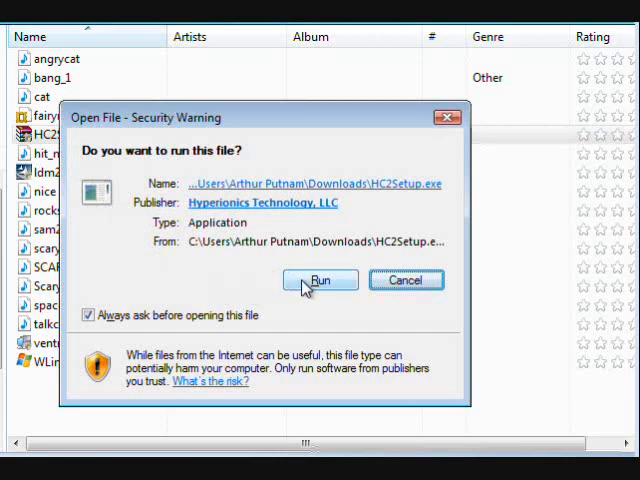
pyautogui.click(320, 280)
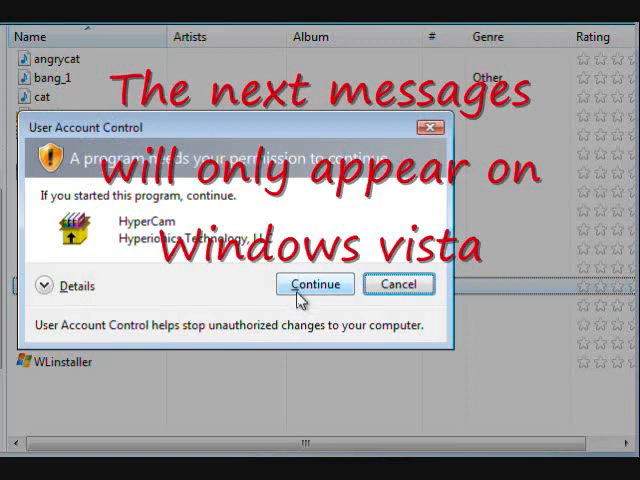
pyautogui.moveTo(304, 288)
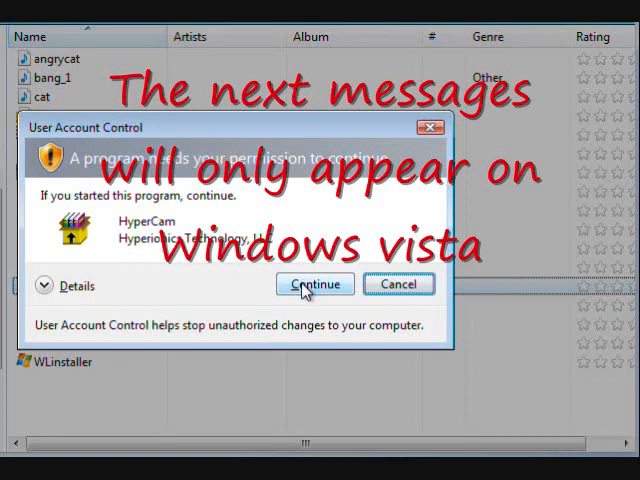
pyautogui.click(314, 284)
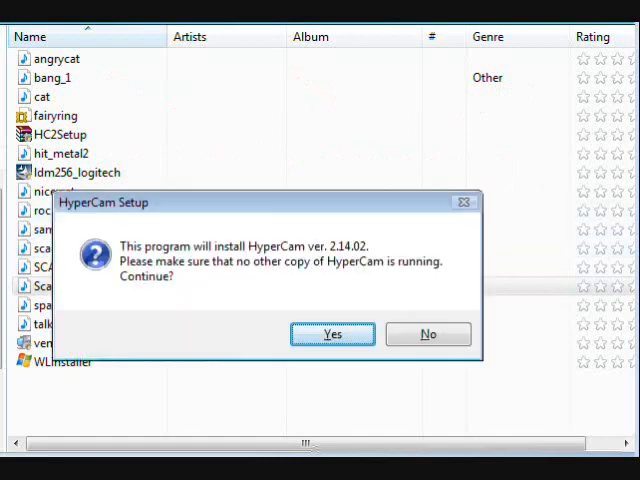
pyautogui.moveTo(184, 312)
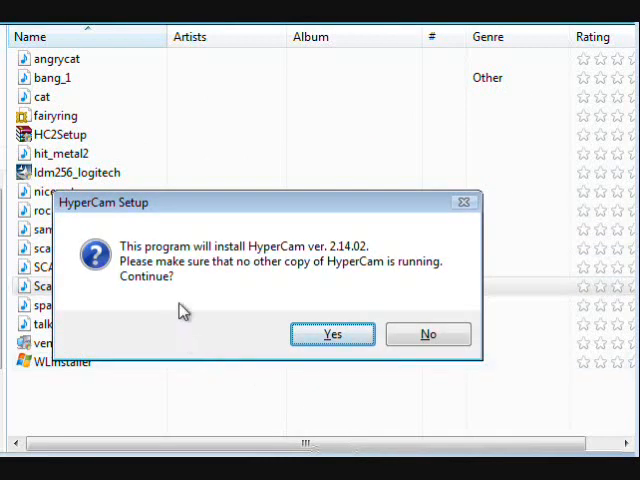
pyautogui.moveTo(280, 278)
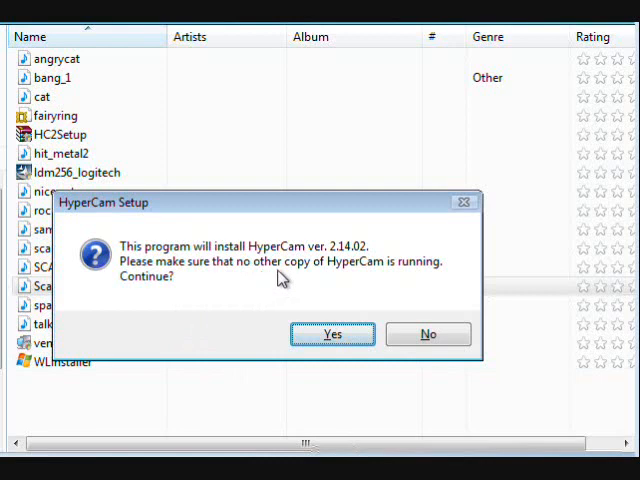
pyautogui.moveTo(252, 298)
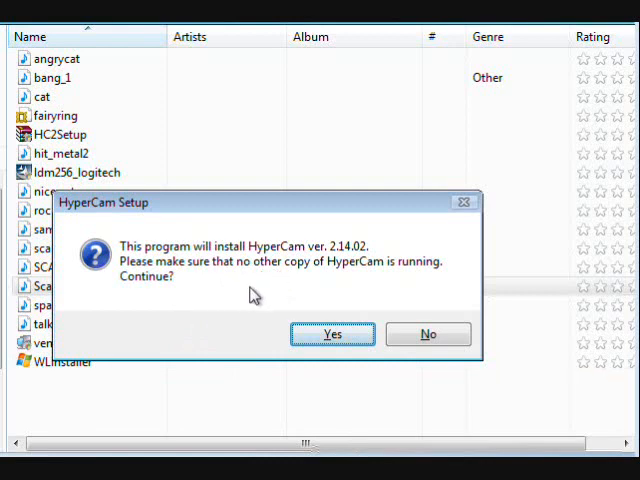
pyautogui.moveTo(268, 300)
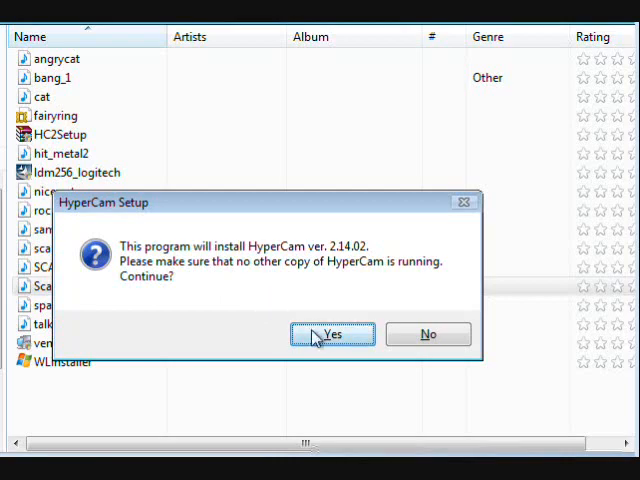
# - Accept the HyperCam 2.14.02 license and install to the default folder
pyautogui.click(332, 334)
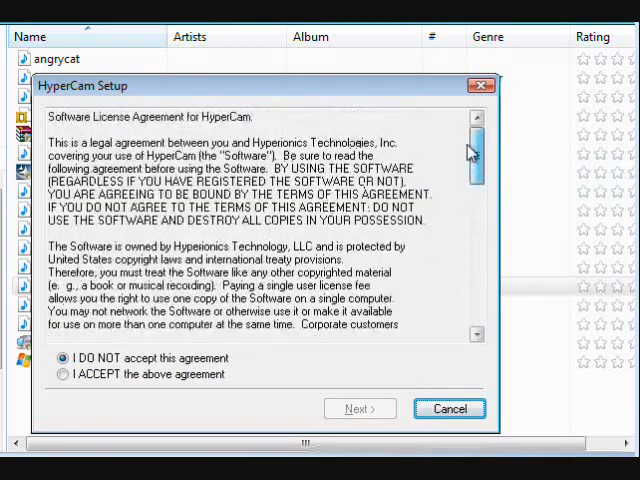
pyautogui.scroll(-3)
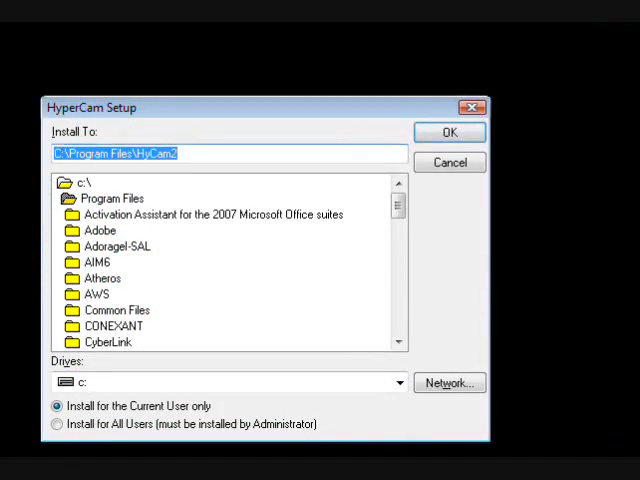
pyautogui.moveTo(216, 240)
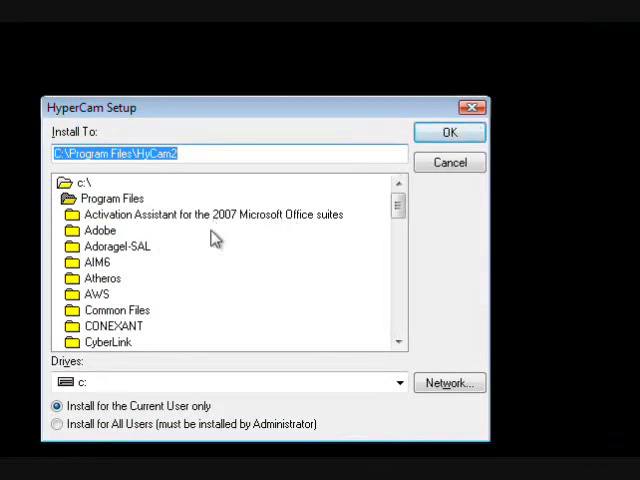
pyautogui.moveTo(384, 216)
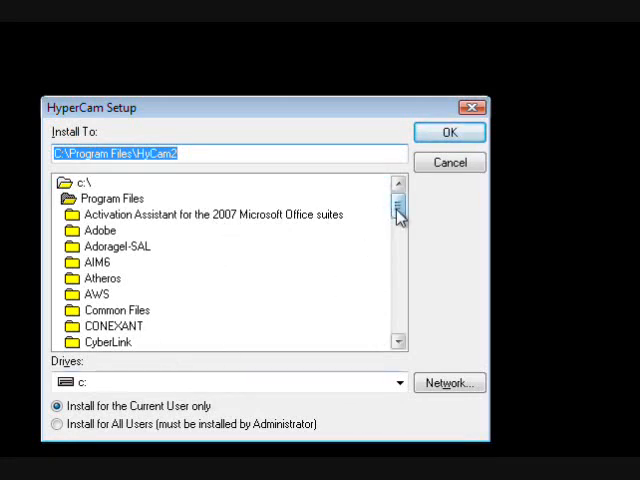
pyautogui.moveTo(424, 176)
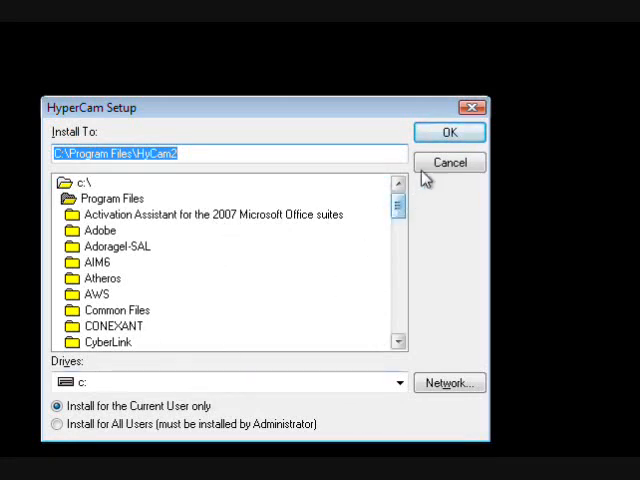
pyautogui.click(448, 132)
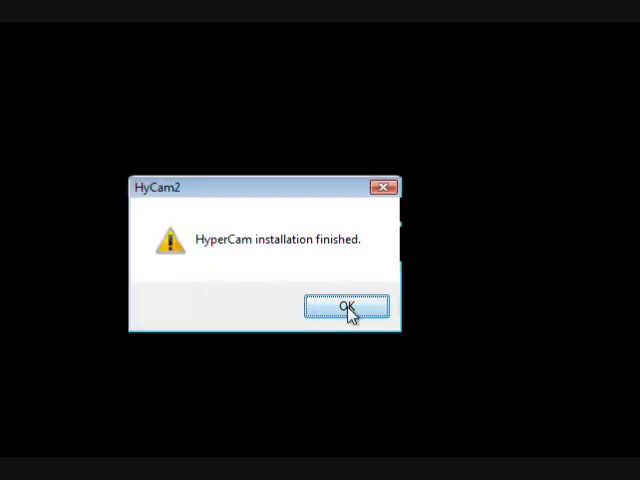
# - Dismiss the installation finished and unregistered-copy notices to reach the HyperCam window
pyautogui.click(348, 306)
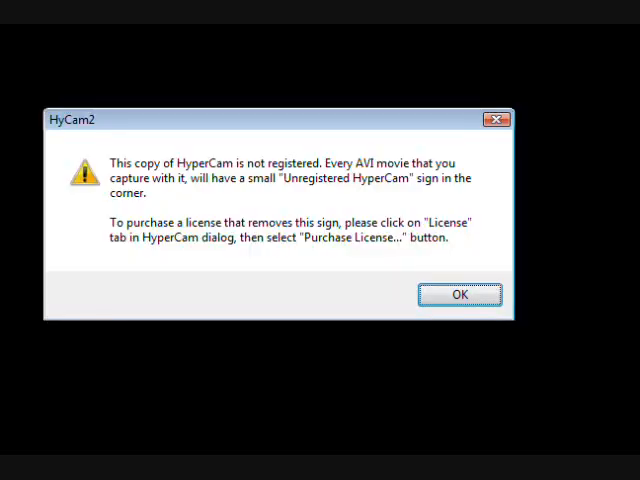
pyautogui.moveTo(292, 322)
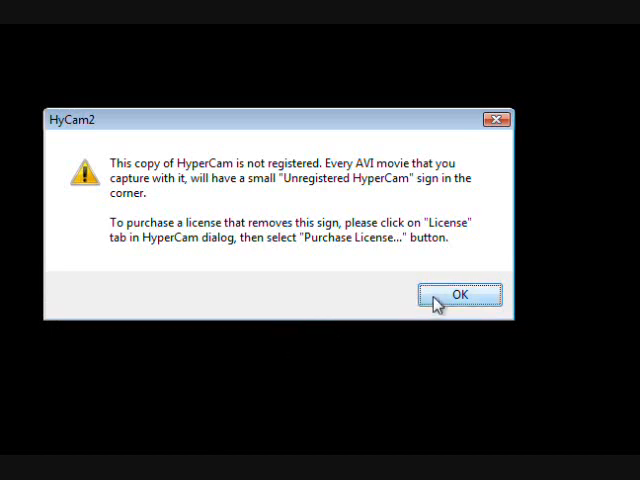
pyautogui.click(458, 296)
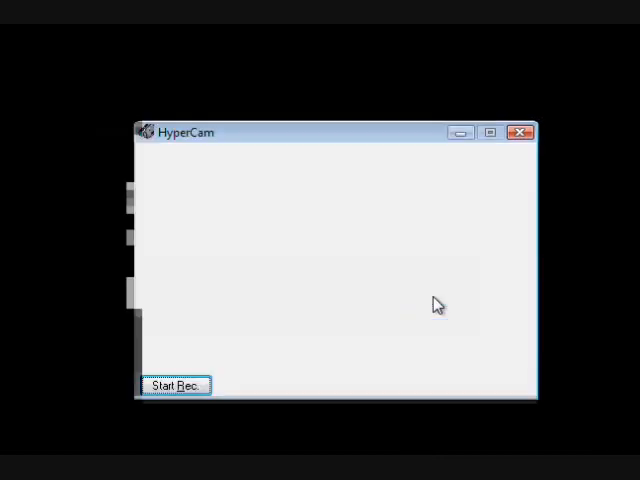
# - View HyperCam's Screen Area settings showing a 320 by 240 region starting at 0,0
pyautogui.click(456, 152)
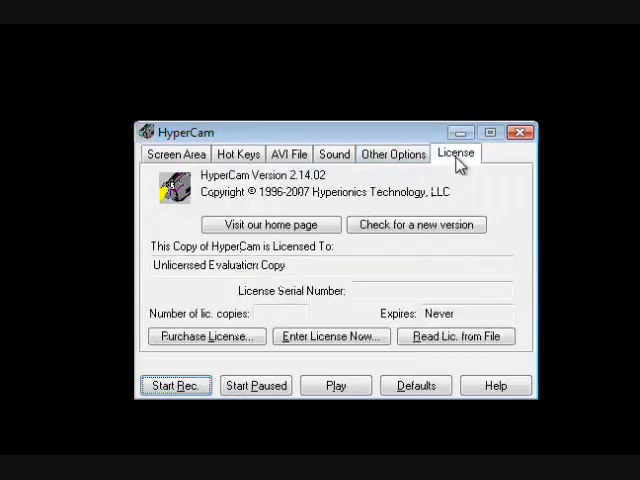
pyautogui.moveTo(248, 308)
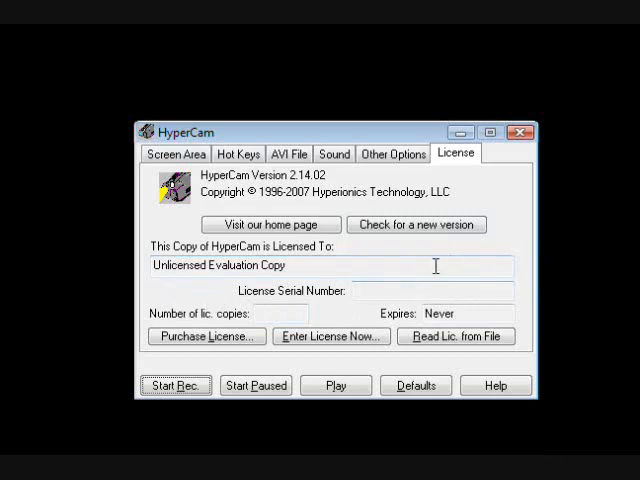
pyautogui.moveTo(330, 336)
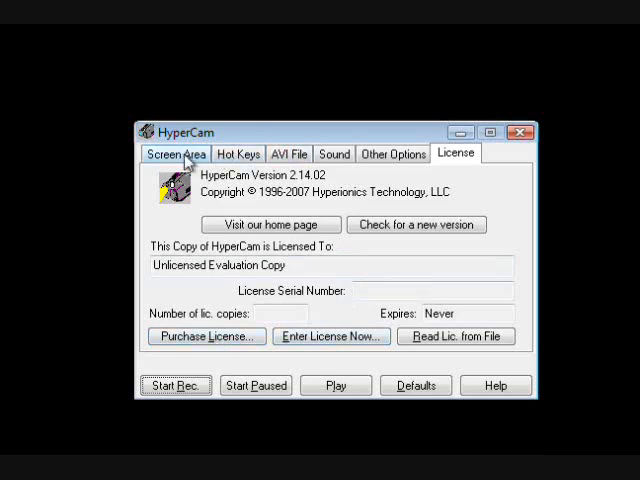
pyautogui.click(176, 152)
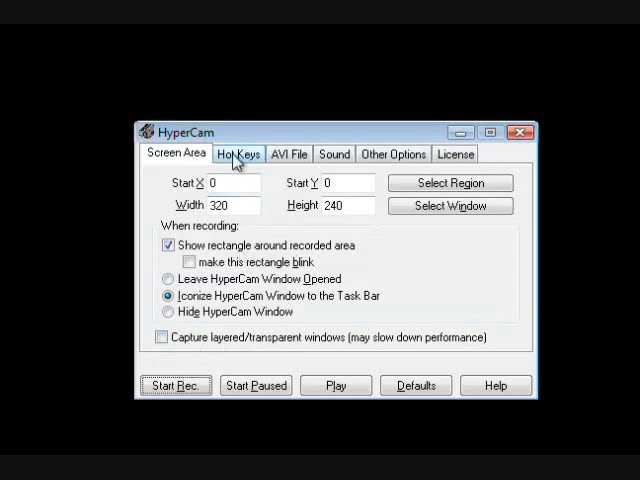
# - Review the Hot Keys settings: F2 start/stop, F3 pause/resume, F4 single frame
pyautogui.click(238, 152)
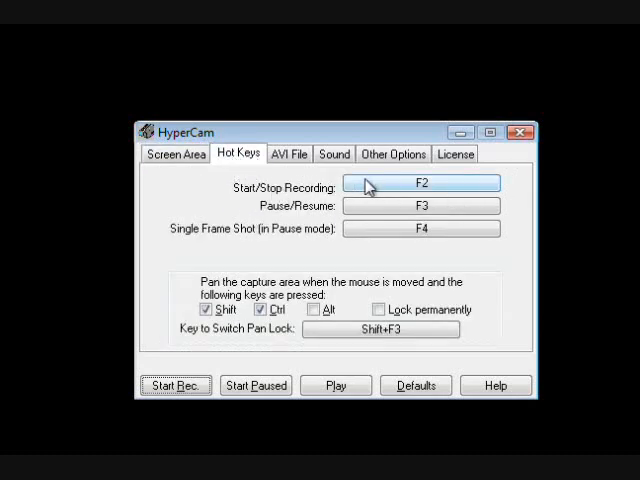
pyautogui.moveTo(360, 190)
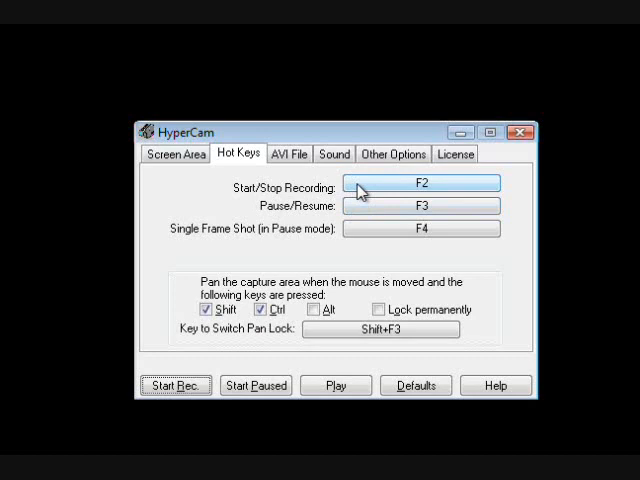
pyautogui.moveTo(362, 200)
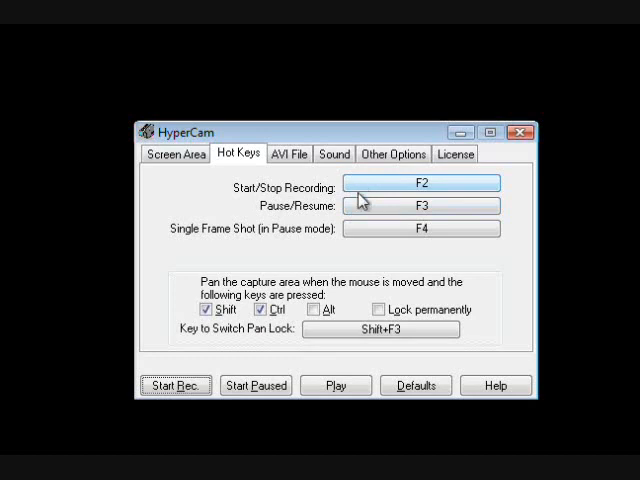
pyautogui.moveTo(248, 196)
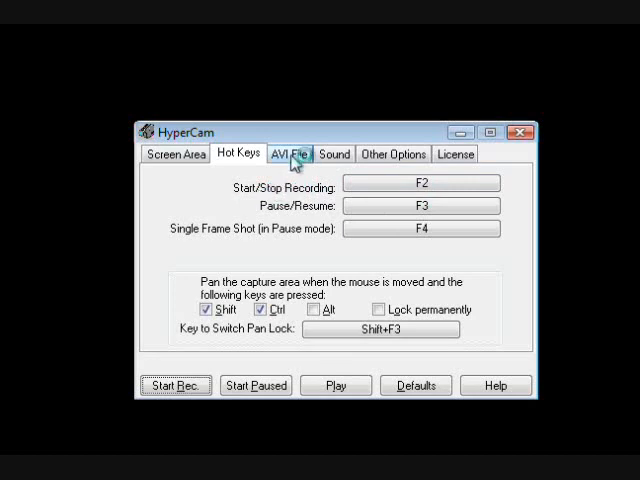
# - Review the AVI File settings: C:\Screen Recordings\hypercam, 10 frames per second, 75% quality
pyautogui.click(296, 152)
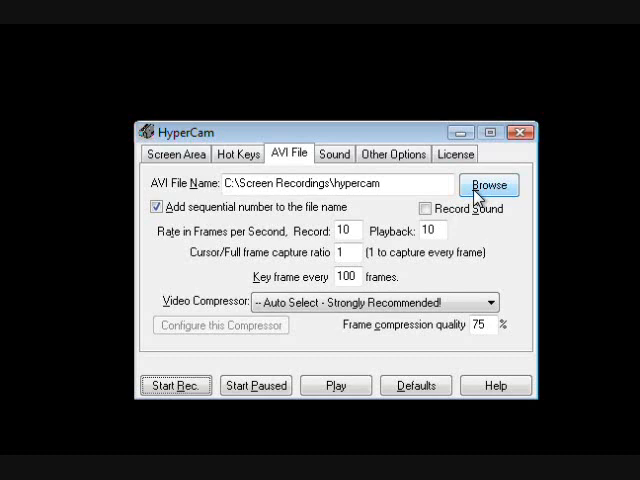
pyautogui.moveTo(480, 196)
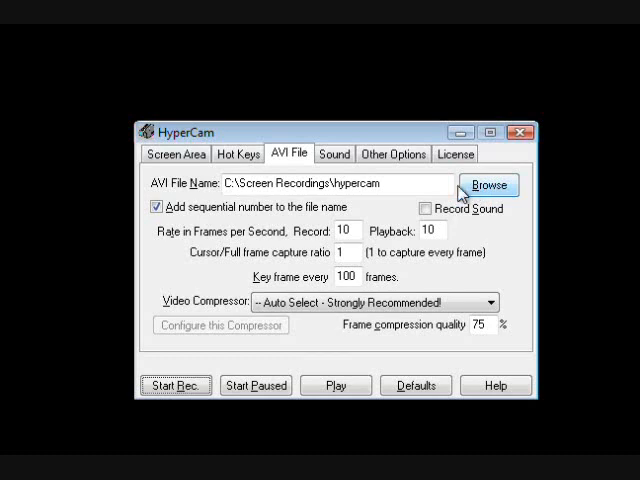
pyautogui.moveTo(416, 210)
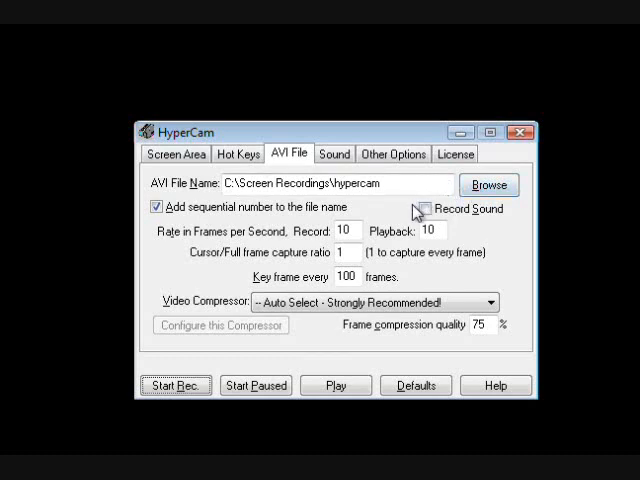
pyautogui.moveTo(208, 220)
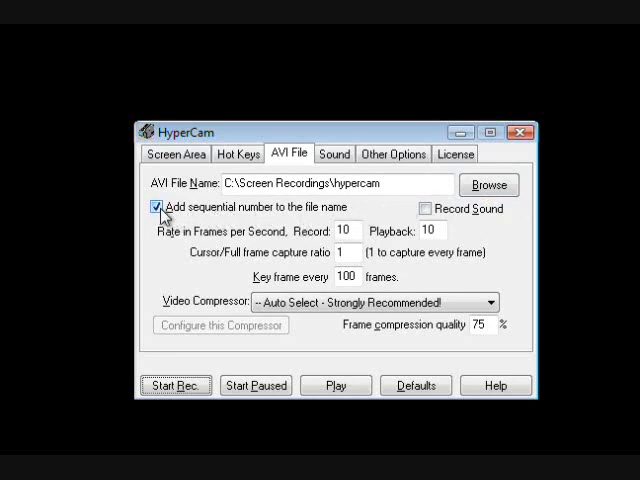
pyautogui.moveTo(222, 212)
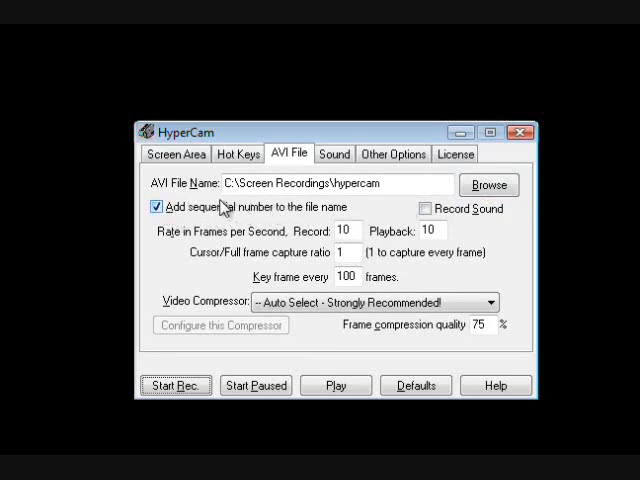
pyautogui.moveTo(188, 212)
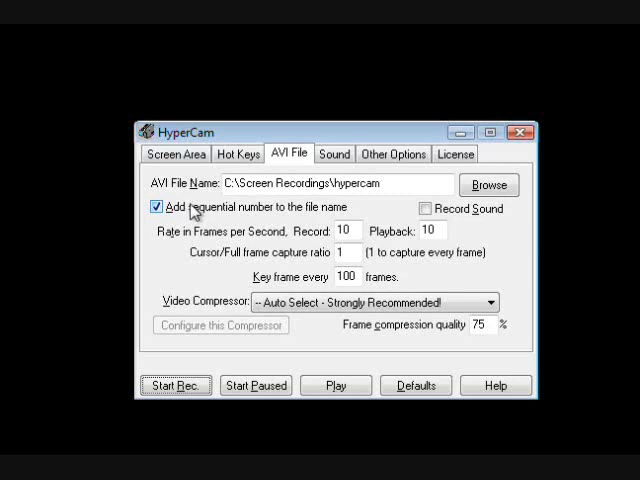
pyautogui.moveTo(362, 226)
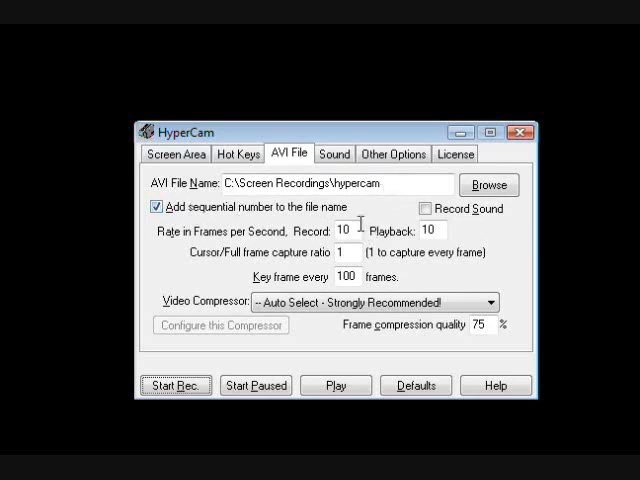
pyautogui.moveTo(368, 230)
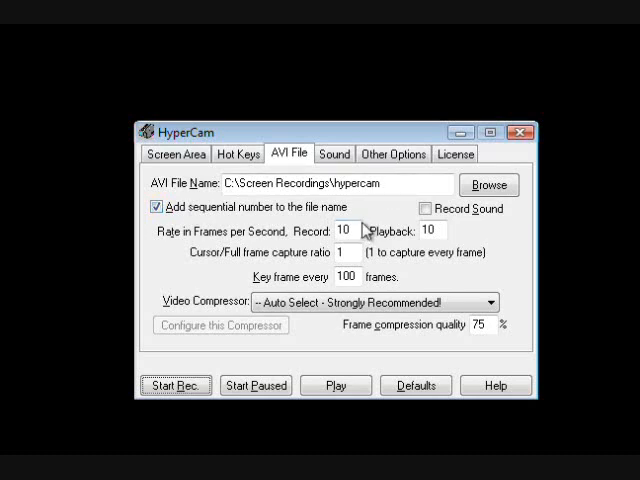
pyautogui.moveTo(362, 222)
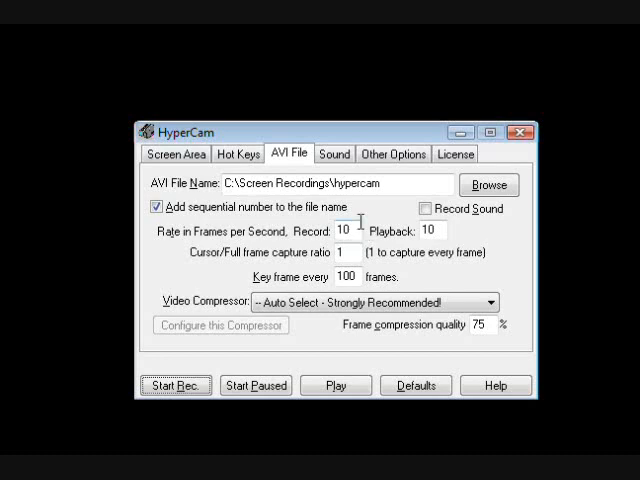
pyautogui.moveTo(348, 232)
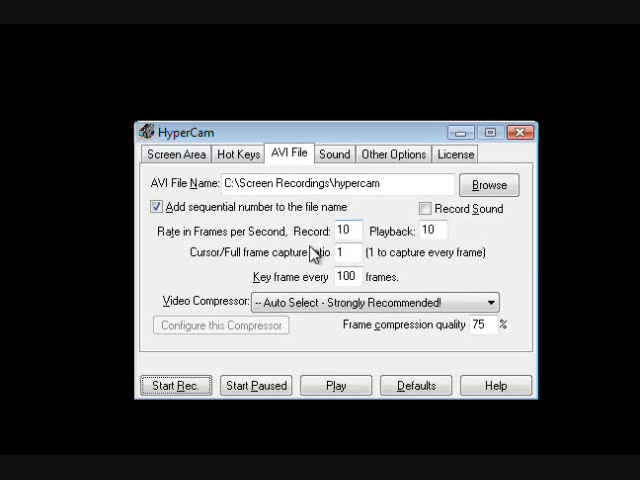
pyautogui.moveTo(424, 248)
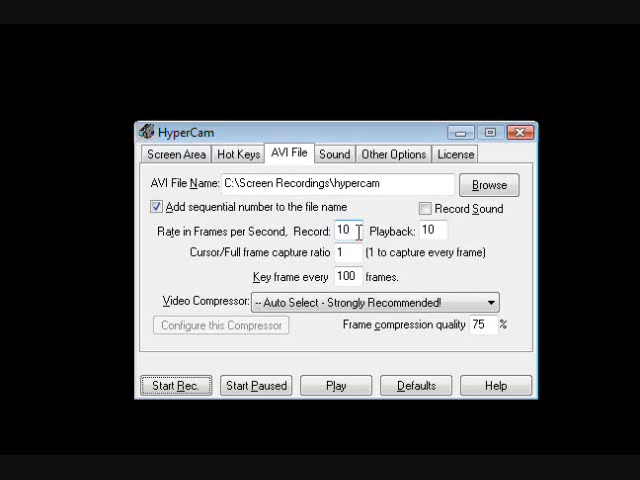
# - Review the Sound settings (off, 8-bit, 11025 Hz) and Other Options, returning to Screen Area
pyautogui.click(334, 152)
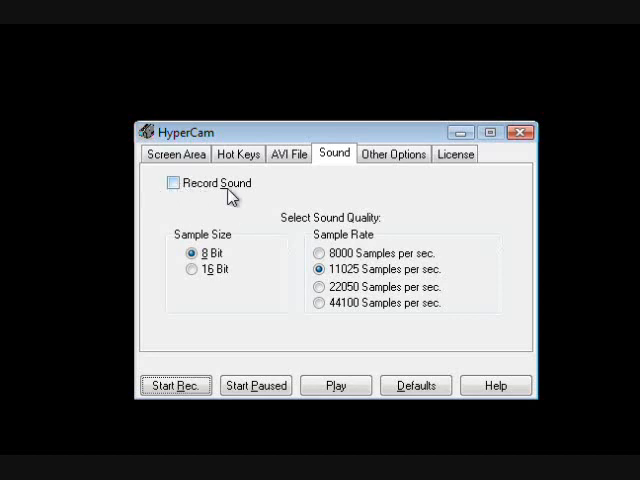
pyautogui.moveTo(384, 152)
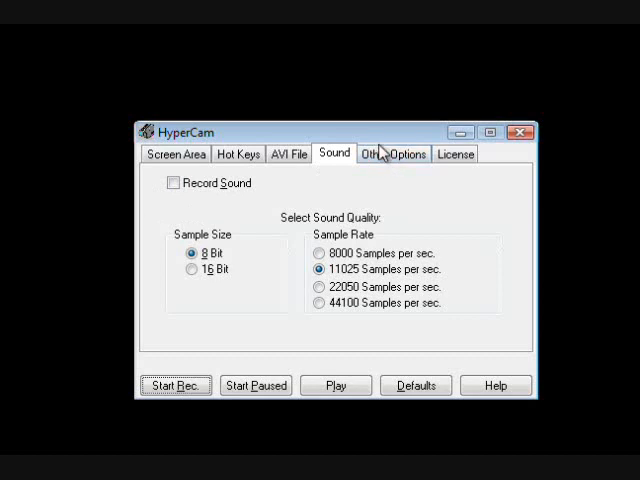
pyautogui.click(392, 152)
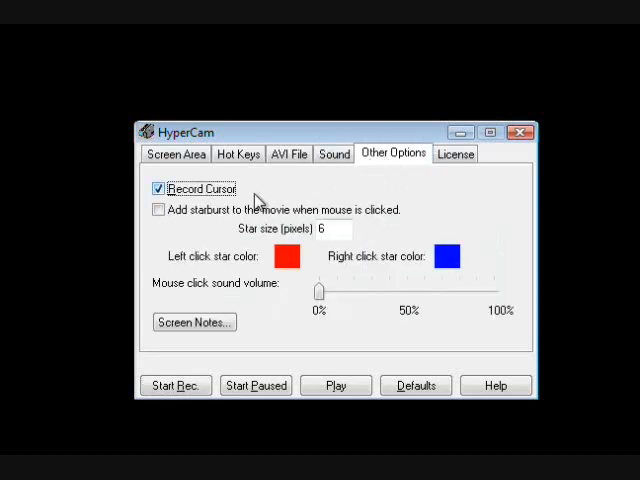
pyautogui.moveTo(270, 338)
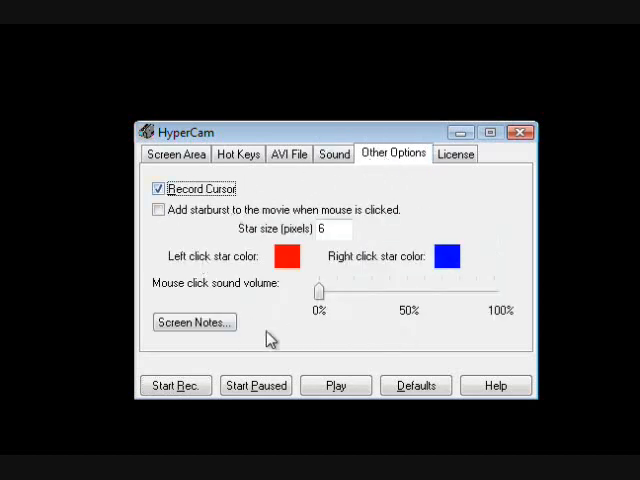
pyautogui.moveTo(284, 192)
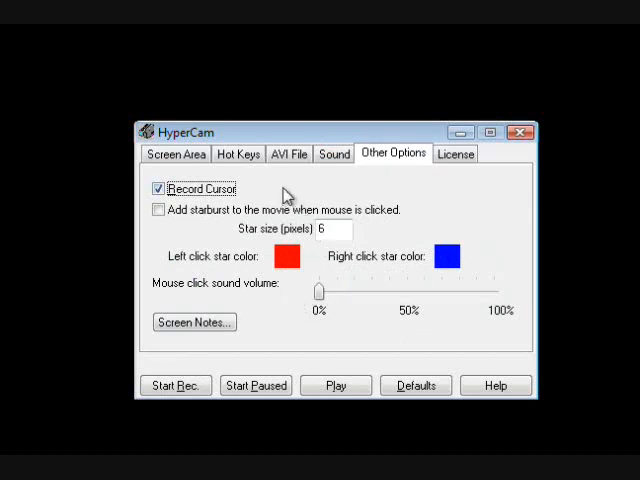
pyautogui.click(176, 152)
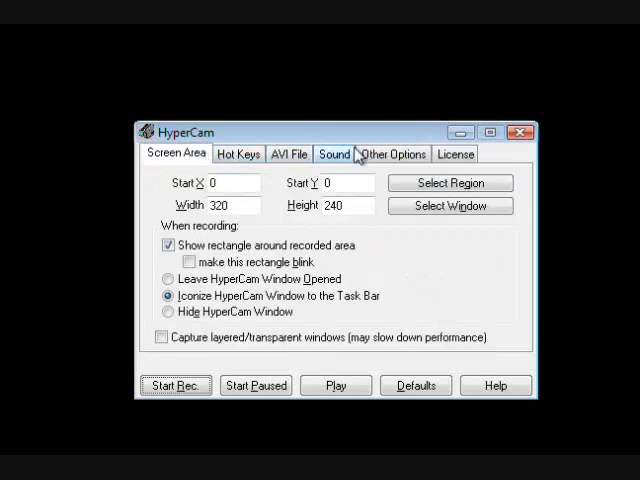
pyautogui.moveTo(330, 140)
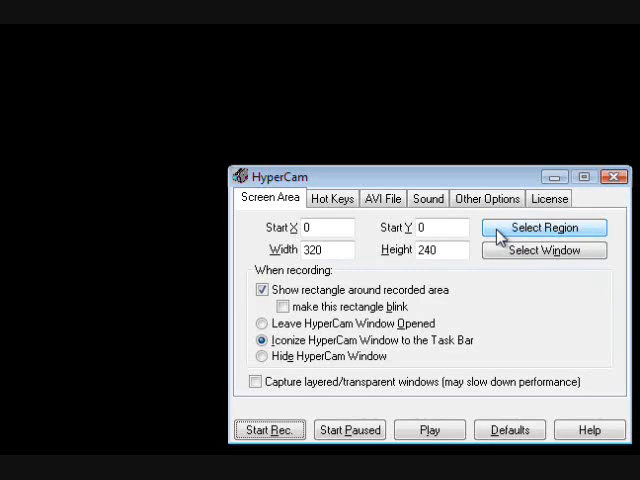
# - Select a new 540 by 304 capture region starting at X 492, Y 319, checking Hot Keys along the way
pyautogui.click(544, 228)
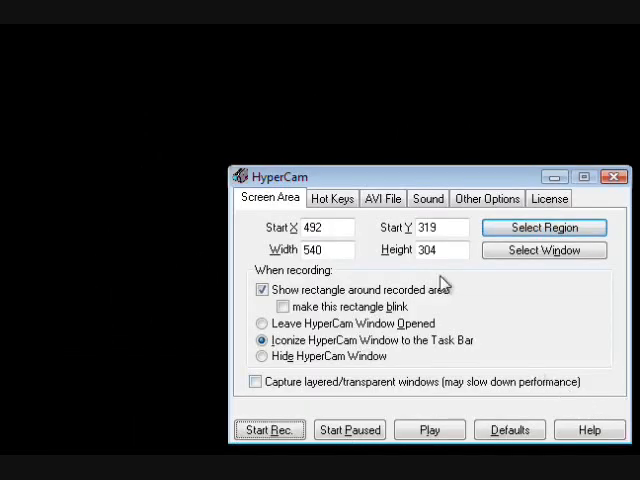
pyautogui.moveTo(332, 208)
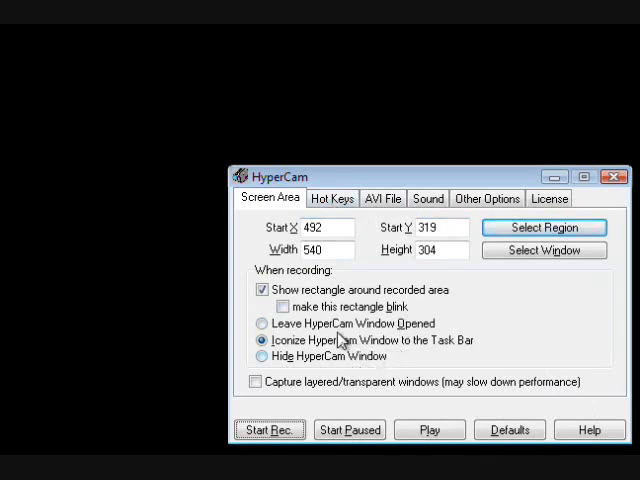
pyautogui.click(330, 198)
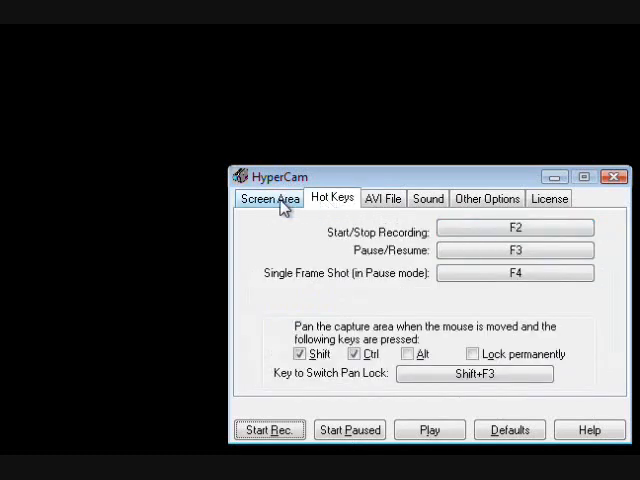
pyautogui.click(268, 198)
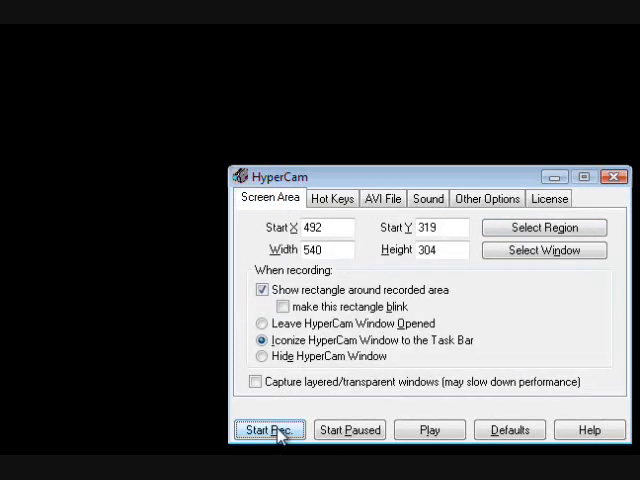
# - Record the 540 by 304 region briefly, capturing 265 frames with none skipped
pyautogui.click(268, 428)
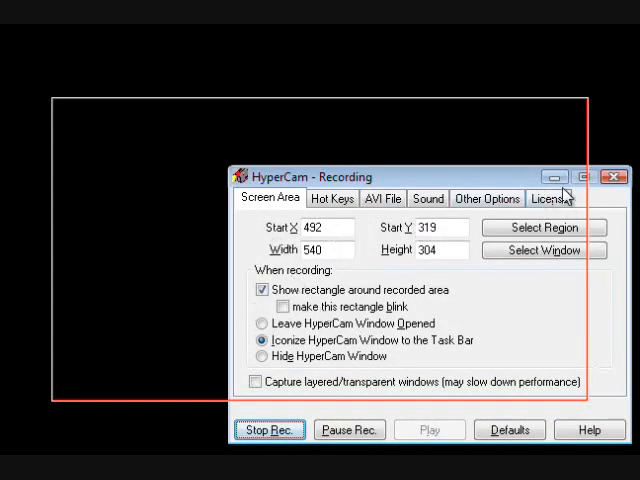
pyautogui.click(268, 428)
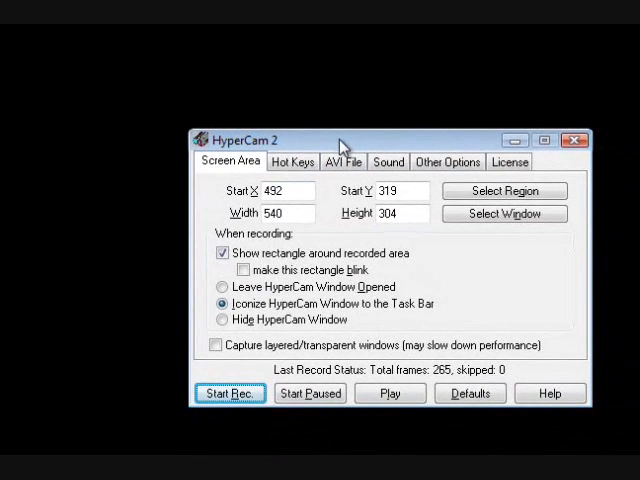
pyautogui.moveTo(332, 198)
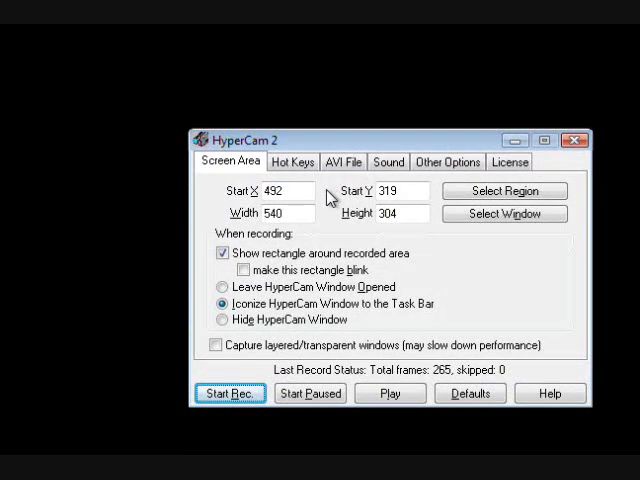
pyautogui.moveTo(390, 150)
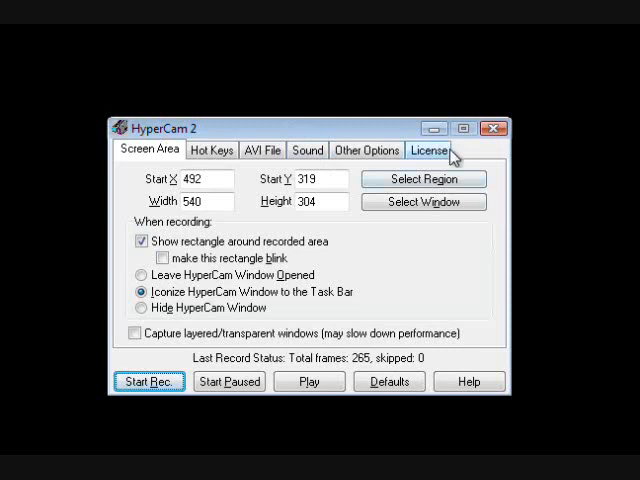
pyautogui.moveTo(332, 316)
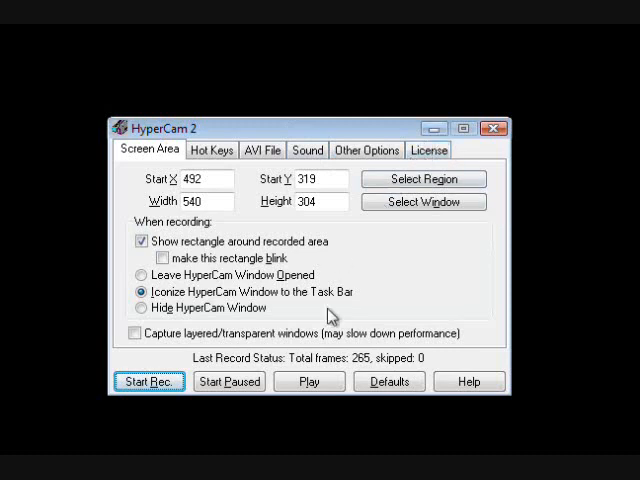
pyautogui.click(212, 150)
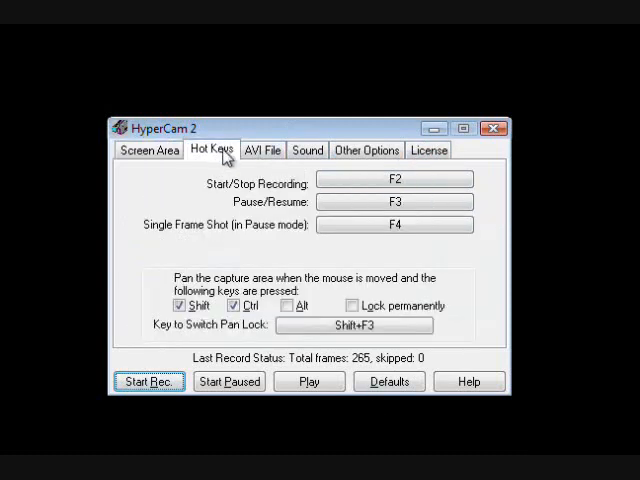
pyautogui.click(262, 148)
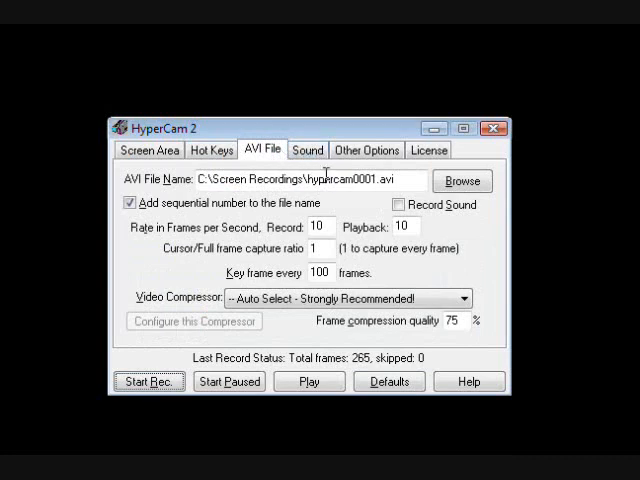
pyautogui.click(308, 150)
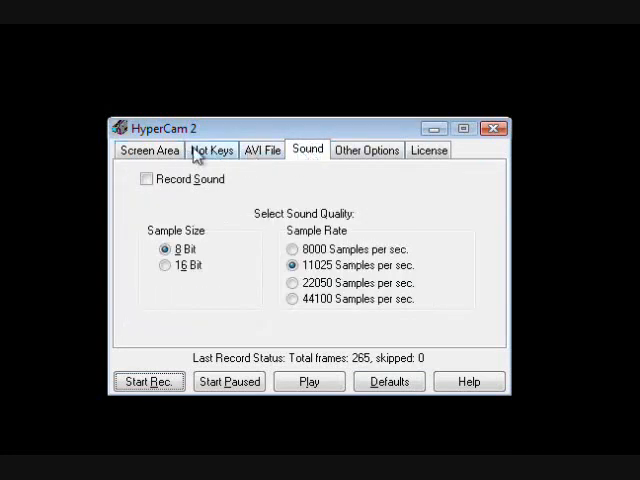
pyautogui.click(148, 150)
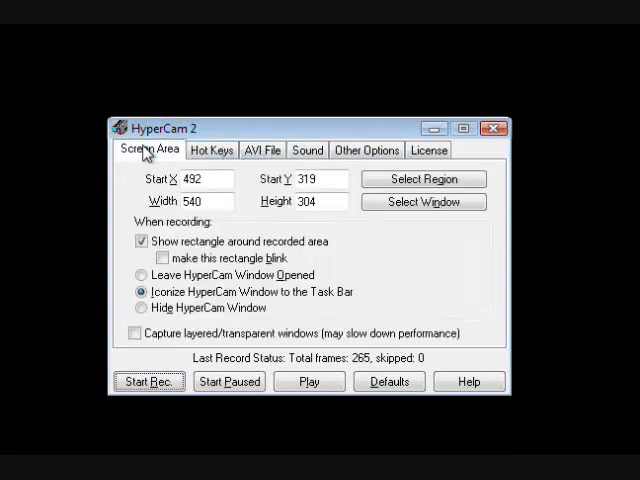
pyautogui.moveTo(422, 132)
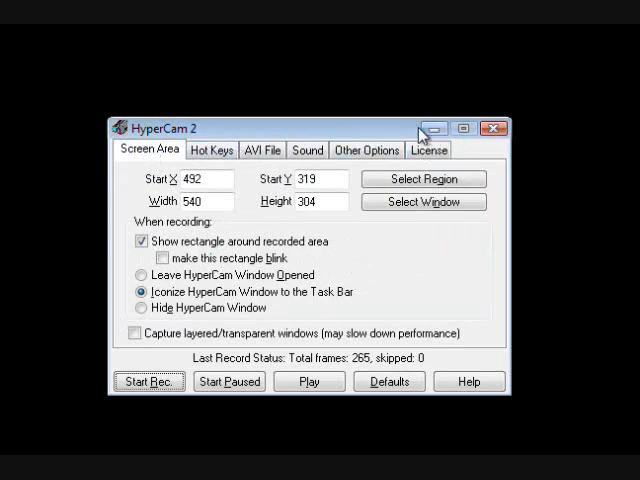
pyautogui.moveTo(428, 130)
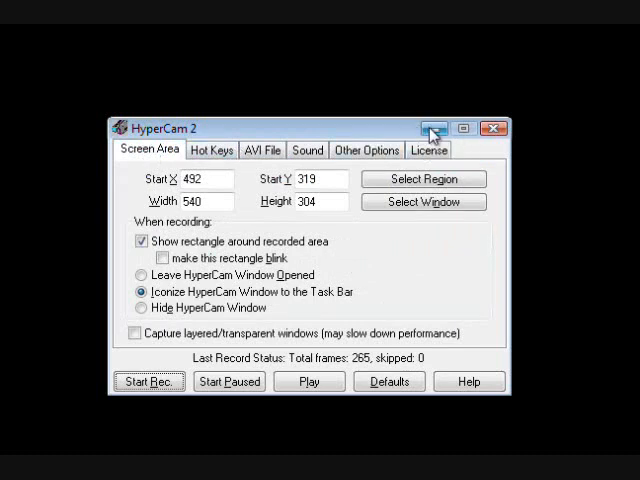
pyautogui.moveTo(388, 136)
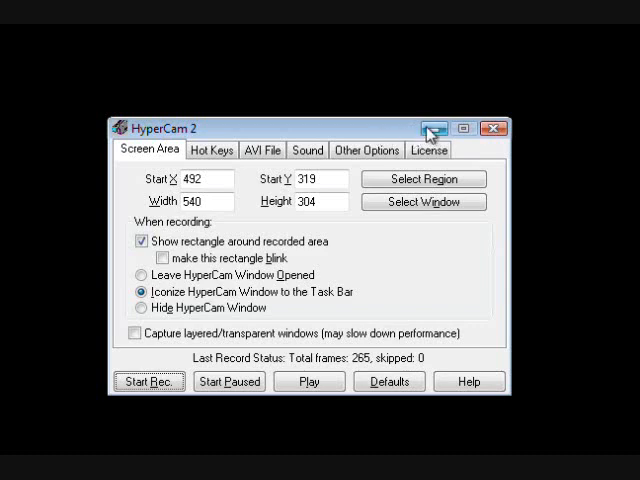
# - Minimize HyperCam and begin recording over the RuneScape login screen
pyautogui.click(430, 128)
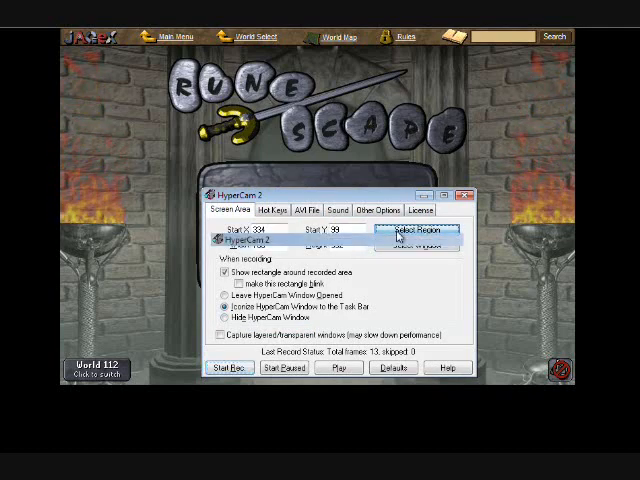
pyautogui.click(472, 192)
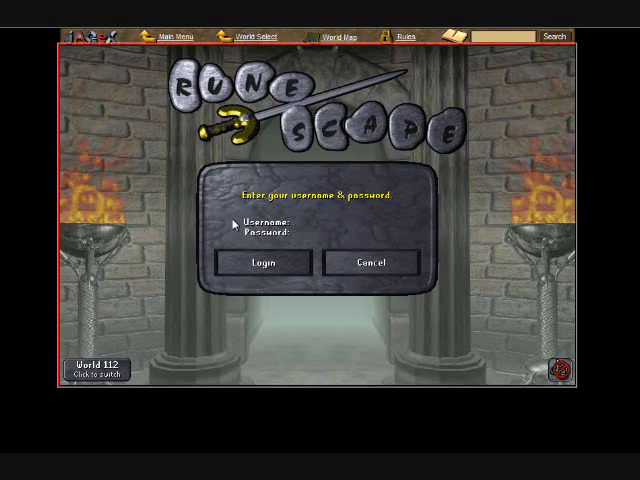
# - Log in to RuneScape as 'aj scol' with a password, get an invalid-login message, then stop recording
pyautogui.write('aj scol')
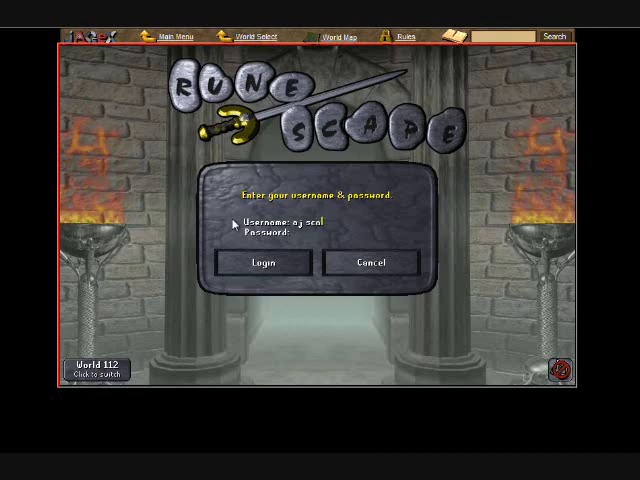
pyautogui.write('*****')
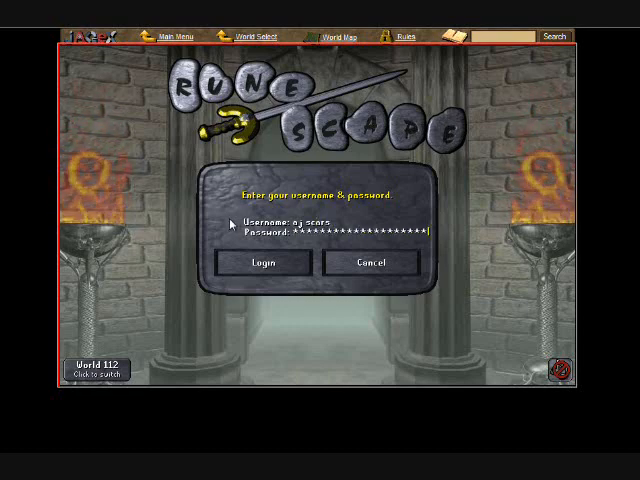
pyautogui.click(264, 262)
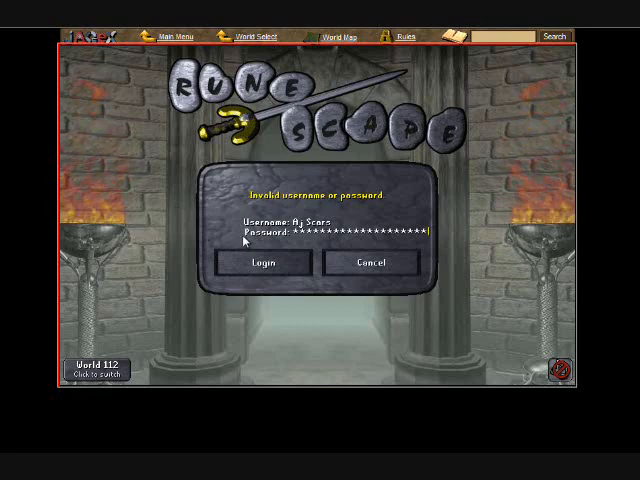
pyautogui.moveTo(248, 240)
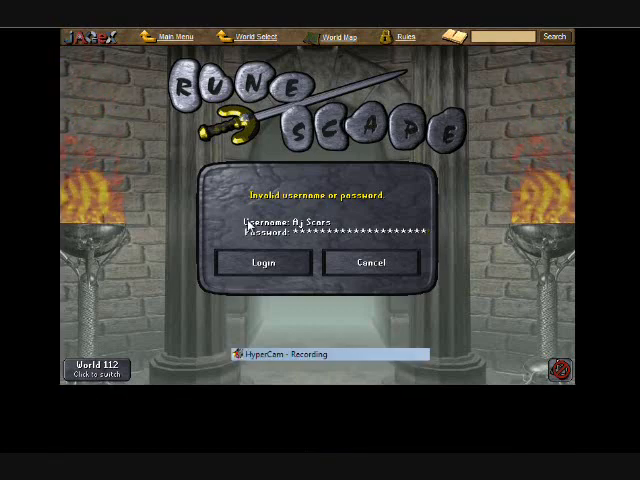
pyautogui.click(276, 354)
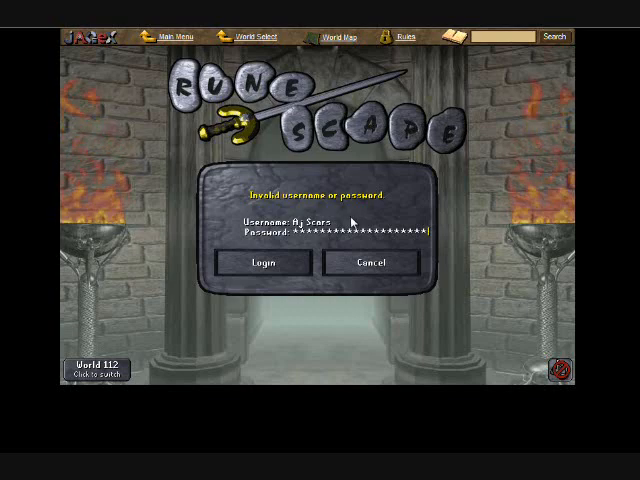
pyautogui.moveTo(336, 212)
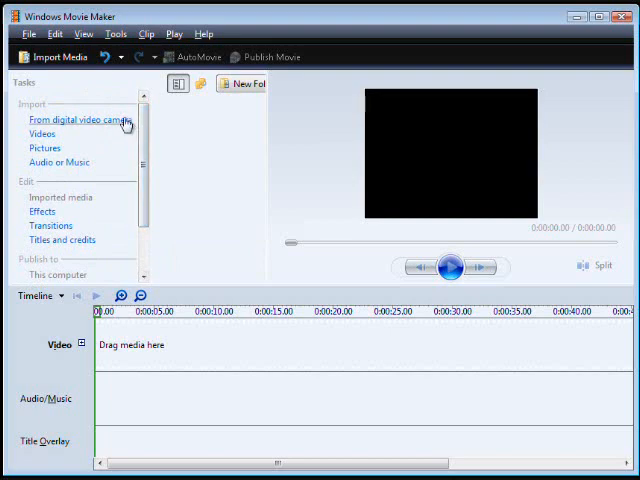
pyautogui.moveTo(132, 164)
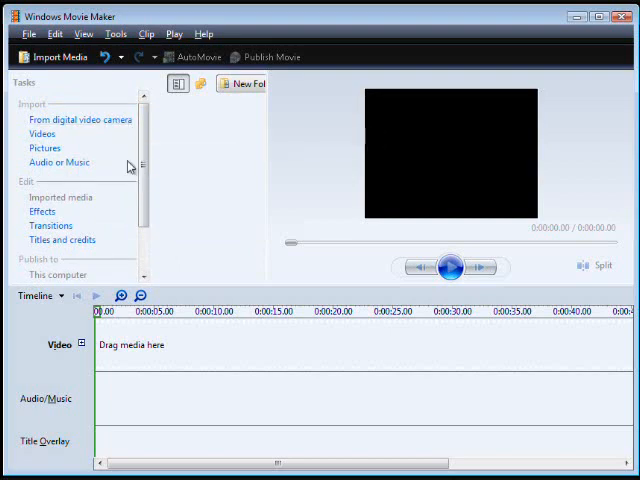
pyautogui.moveTo(42, 134)
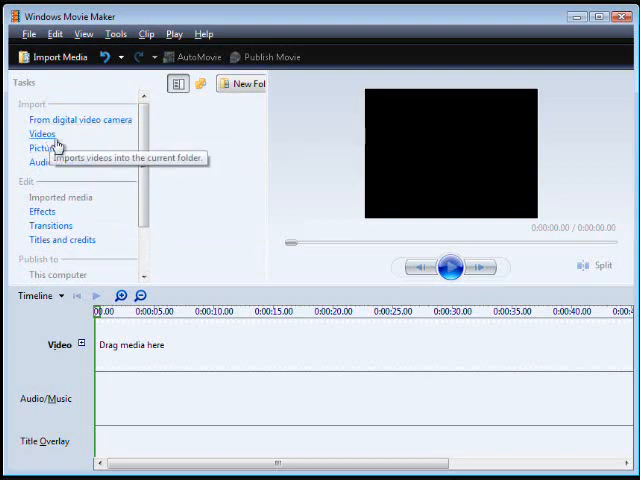
pyautogui.moveTo(168, 372)
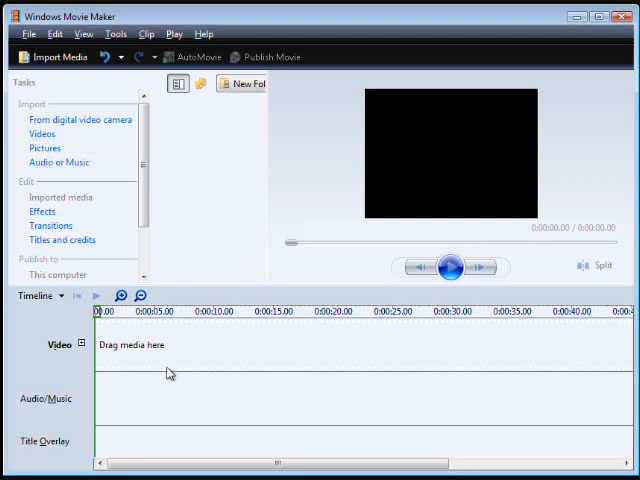
pyautogui.moveTo(120, 410)
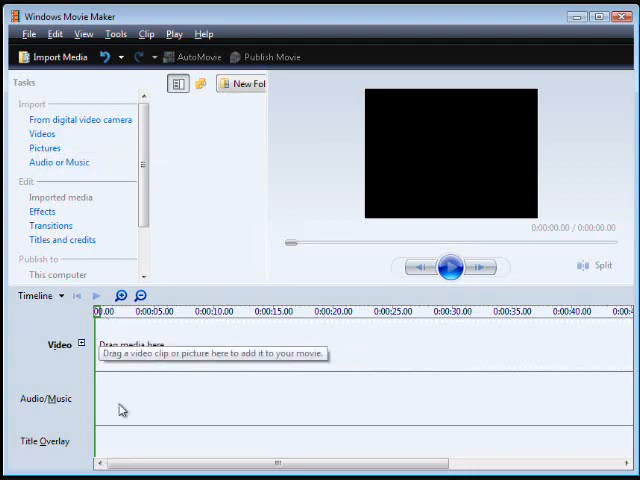
pyautogui.scroll(-3)
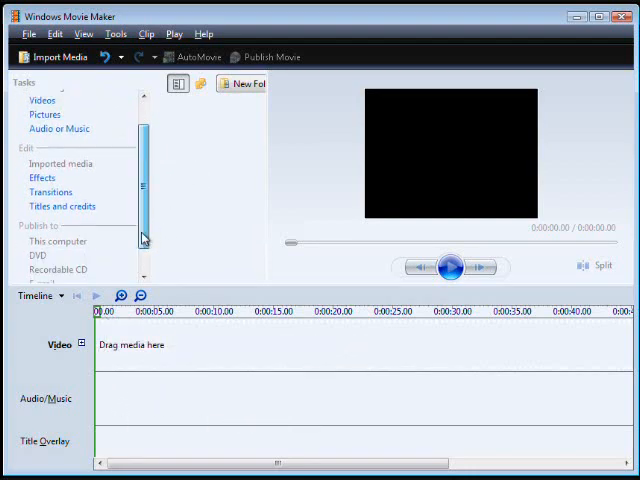
pyautogui.scroll(-3)
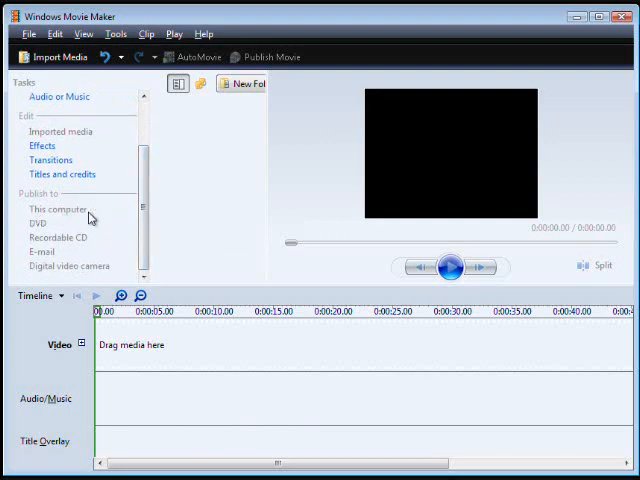